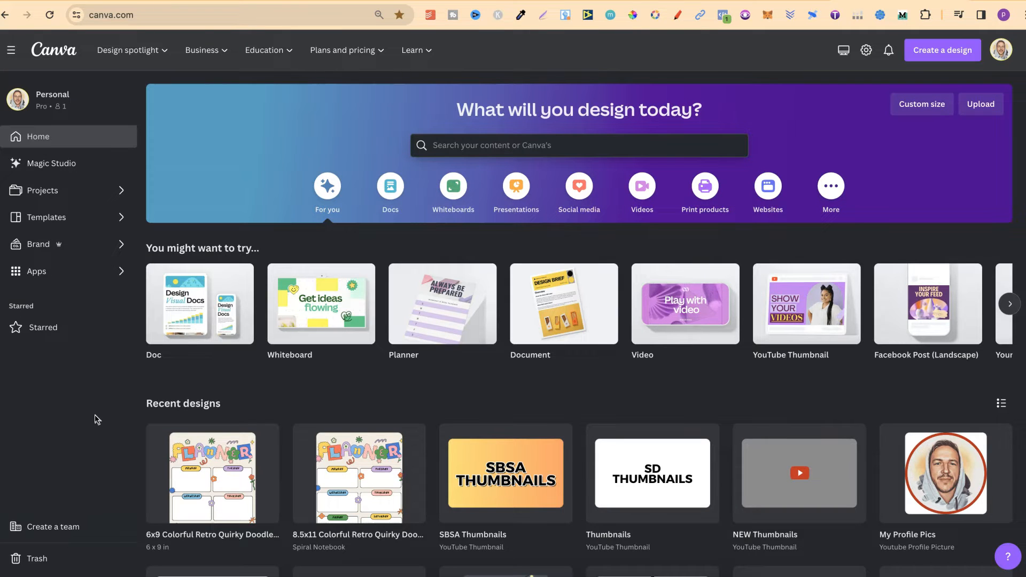
# Step: Search design types for 'a3' and create a blank A3 Document (29.7 × 42 cm)
pyautogui.click(941, 50)
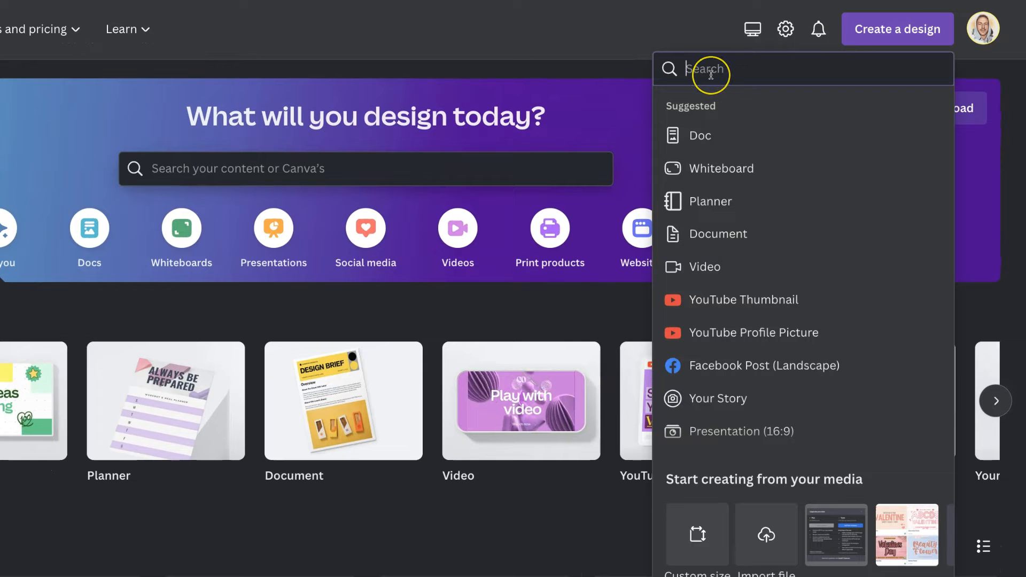
pyautogui.write('a3')
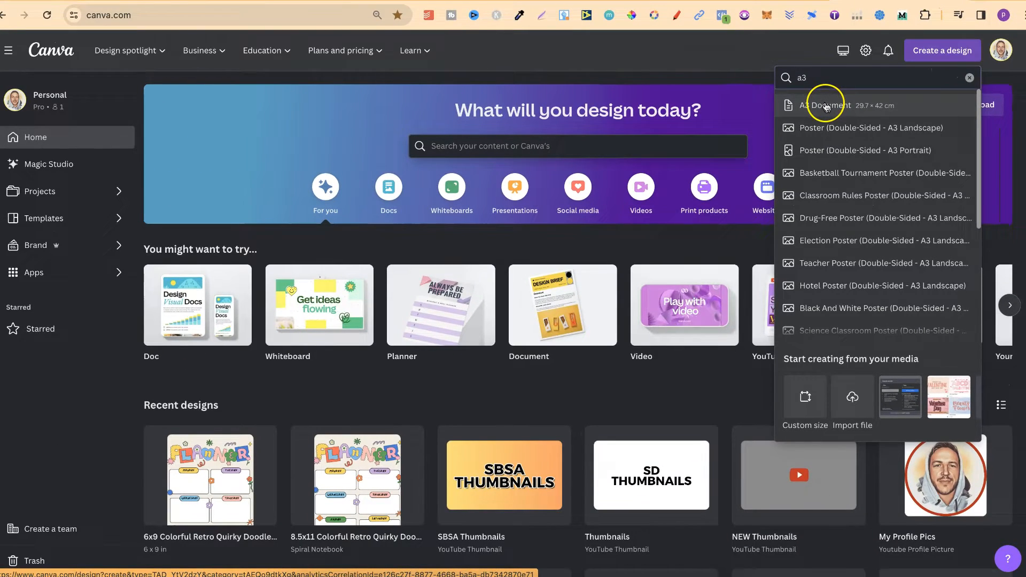
pyautogui.click(826, 106)
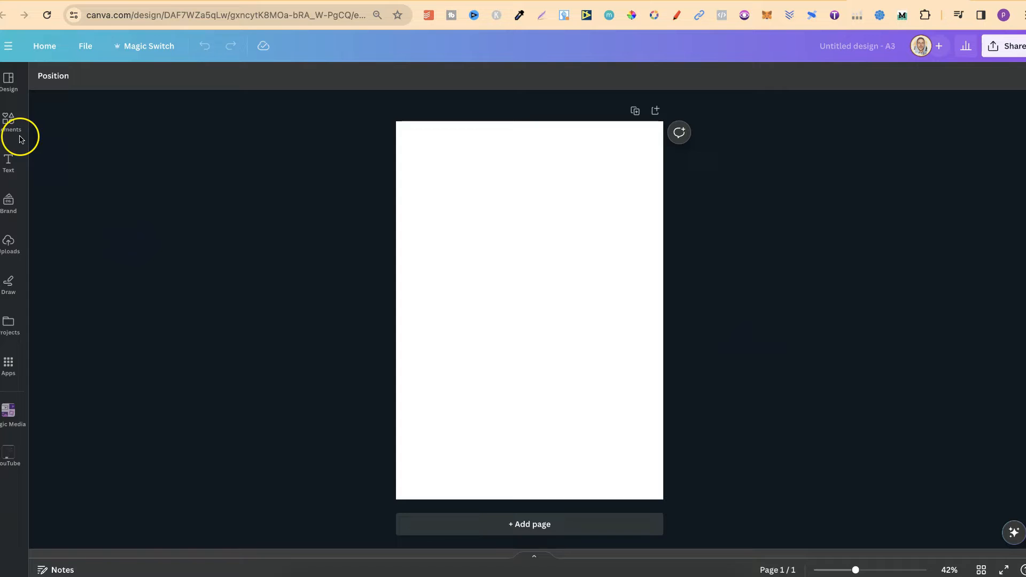
# Step: Apply the cream brown Weekly to-do list planner template to the A3 page
pyautogui.click(9, 79)
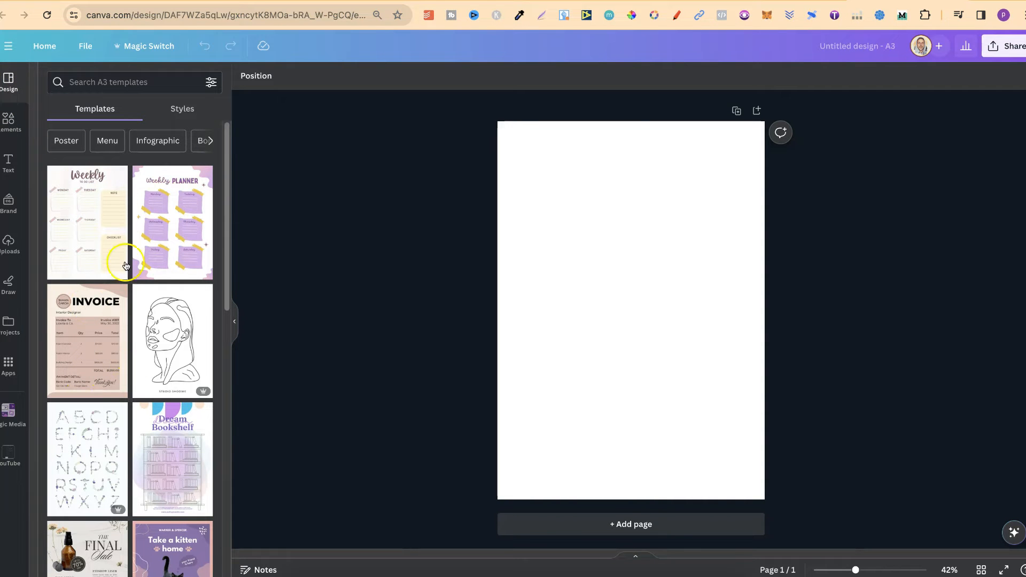
pyautogui.moveTo(73, 201)
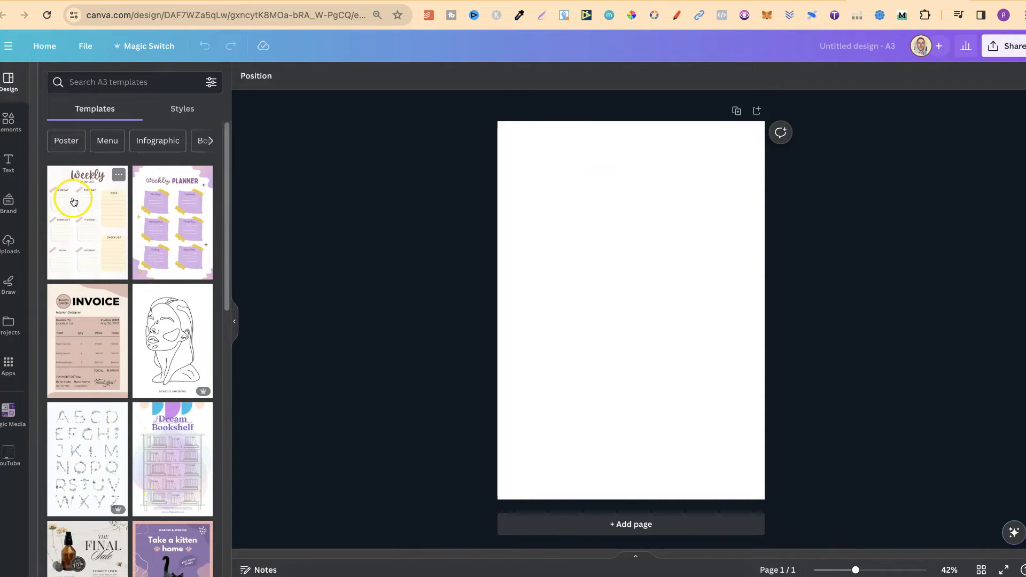
pyautogui.click(87, 221)
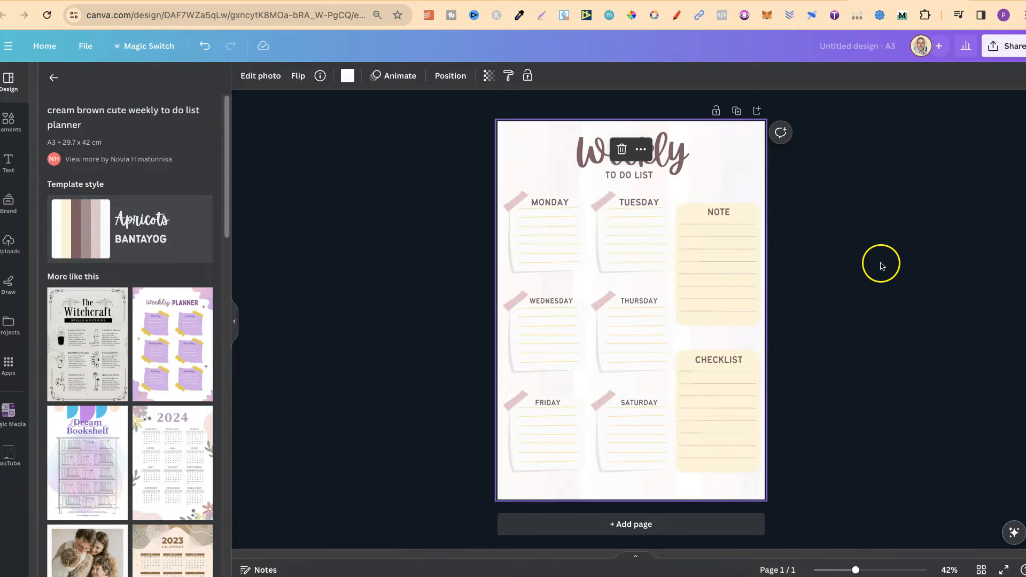
pyautogui.moveTo(923, 234)
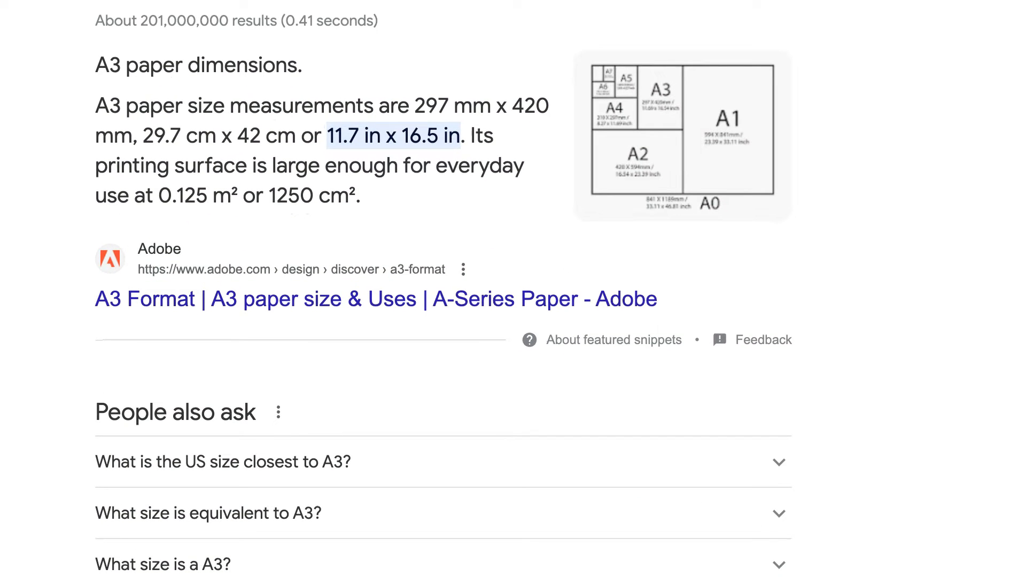
pyautogui.moveTo(507, 26)
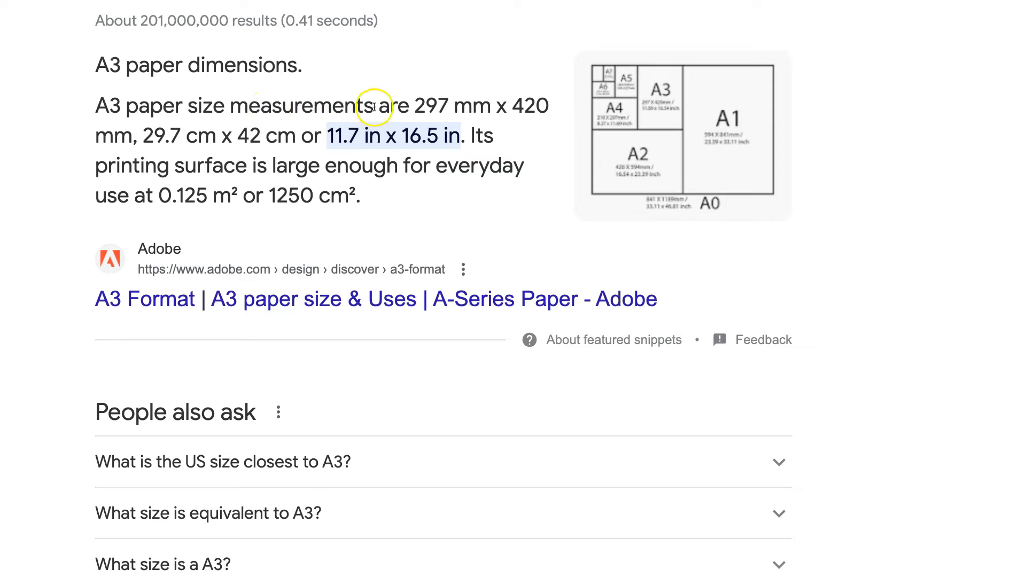
pyautogui.moveTo(447, 106)
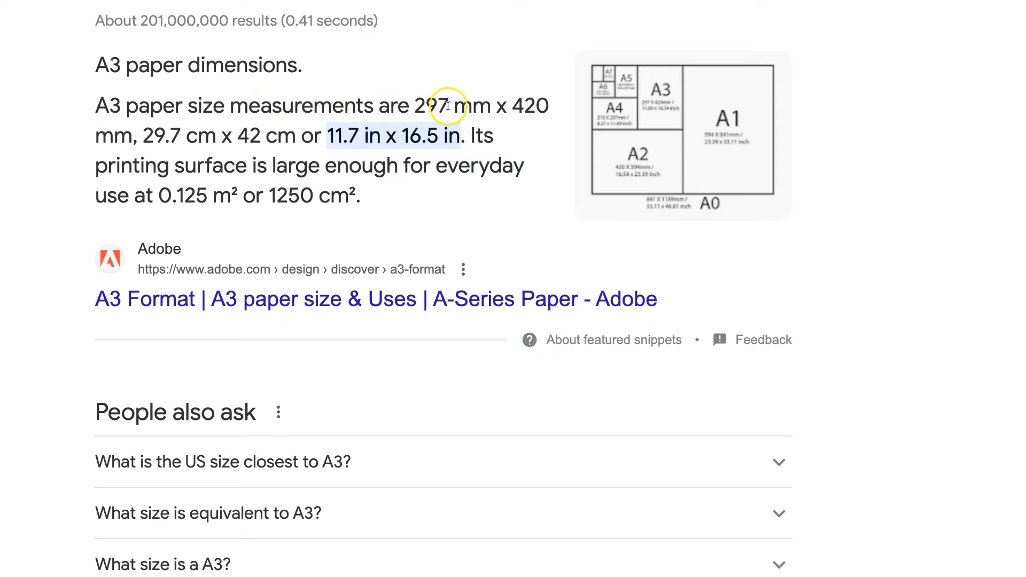
pyautogui.moveTo(284, 164)
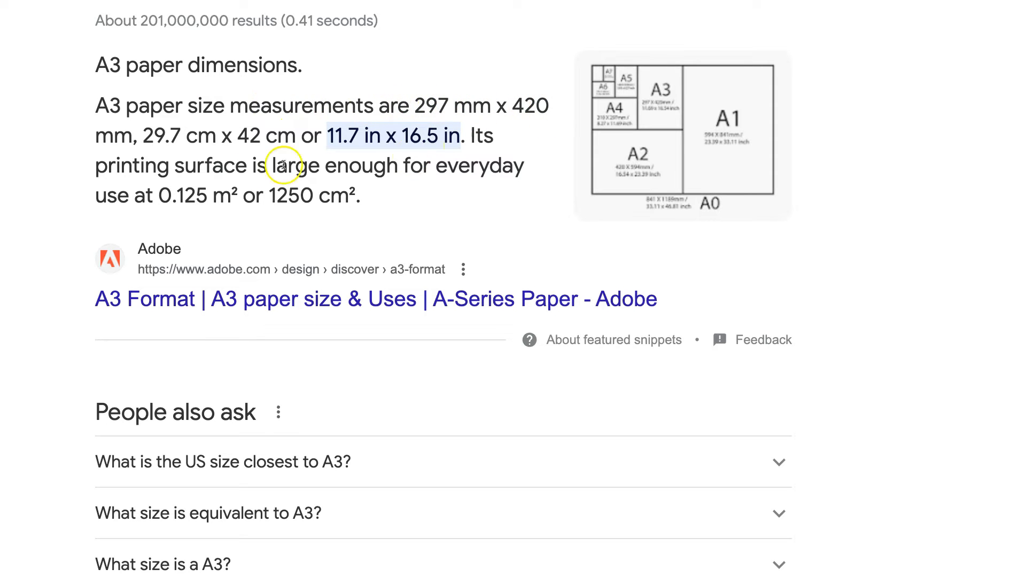
pyautogui.moveTo(200, 135)
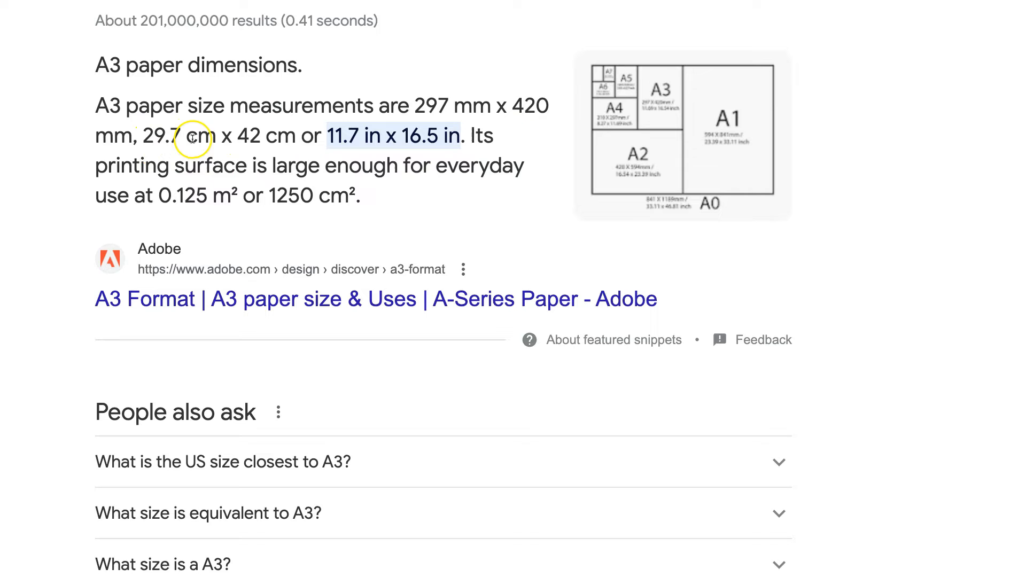
pyautogui.moveTo(283, 139)
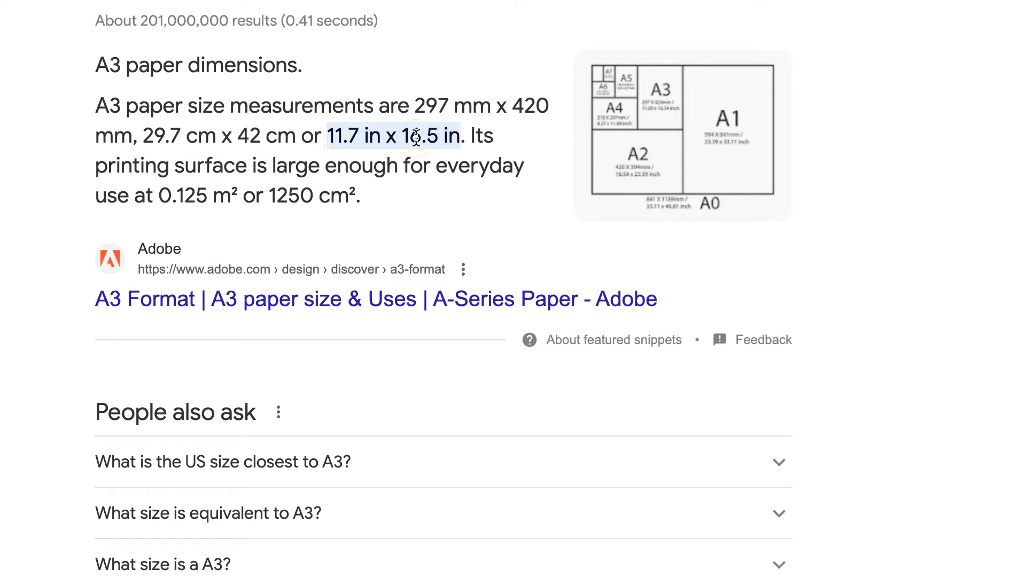
pyautogui.moveTo(460, 136)
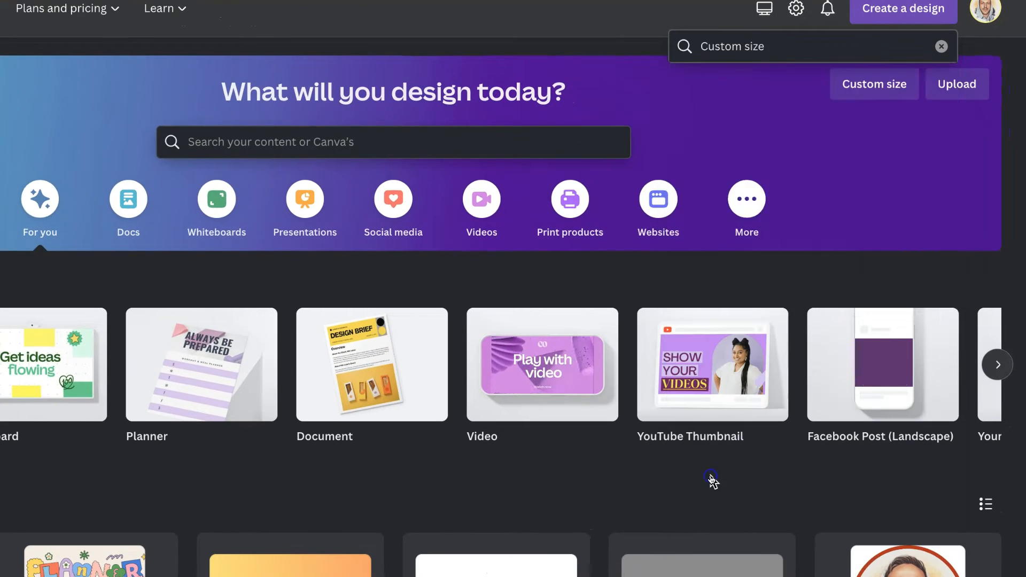
# Step: Create a custom-size design 11.7 in wide by 16.5 in tall
pyautogui.click(873, 84)
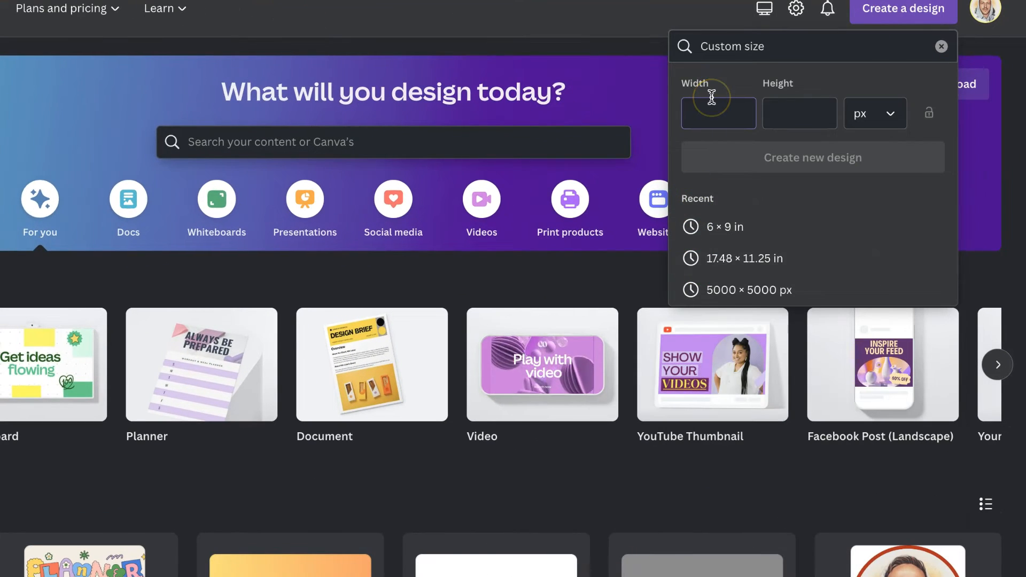
pyautogui.write('117')
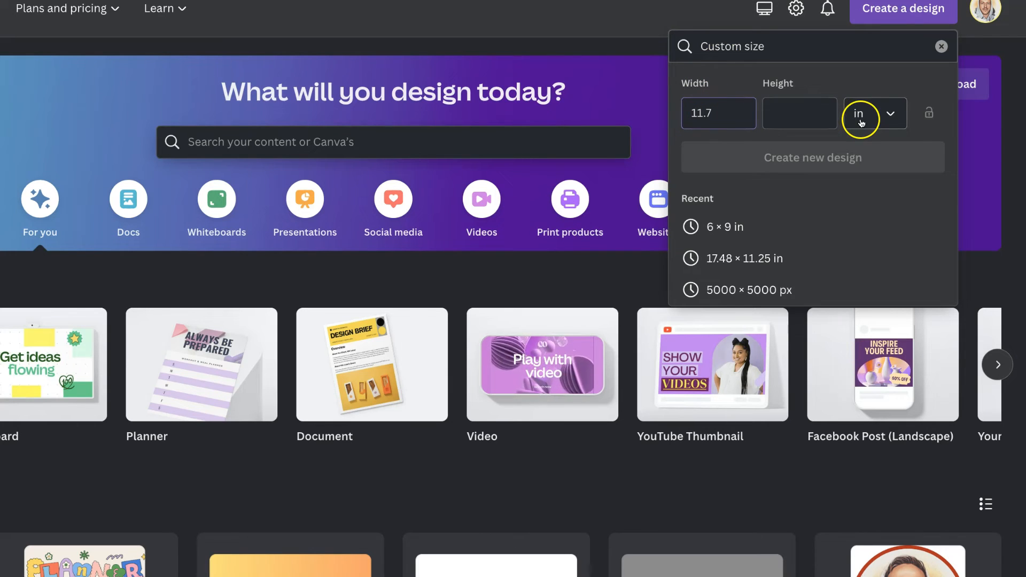
pyautogui.write('16.5')
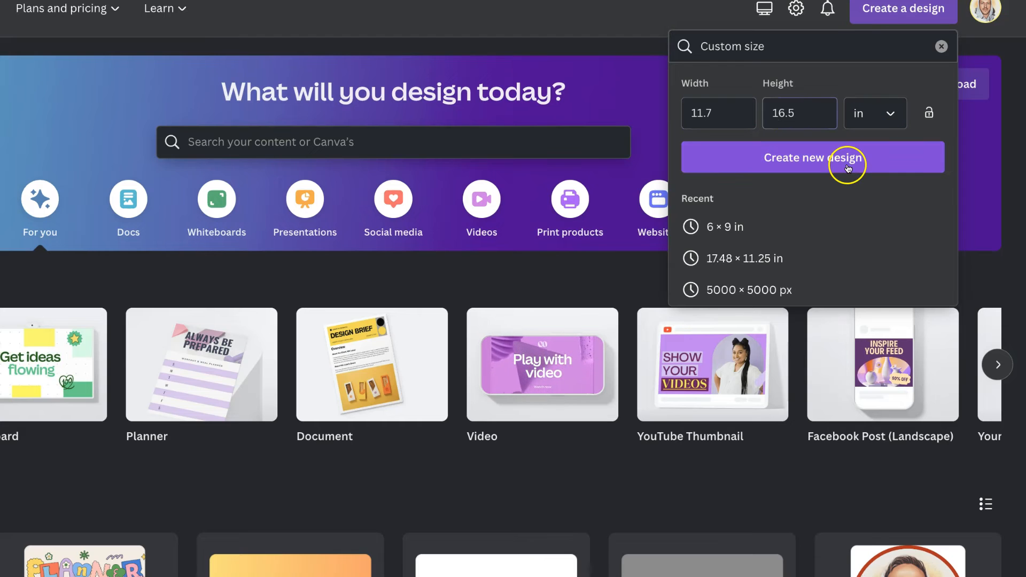
pyautogui.click(814, 158)
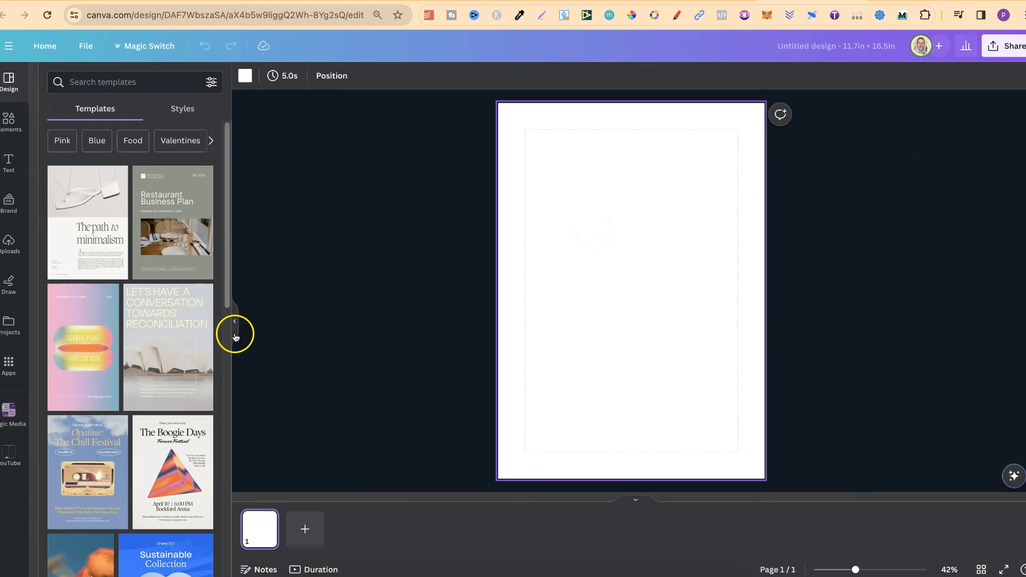
# Step: Collapse the templates side panel to reveal the blank 11.7 × 16.5 in page
pyautogui.click(234, 321)
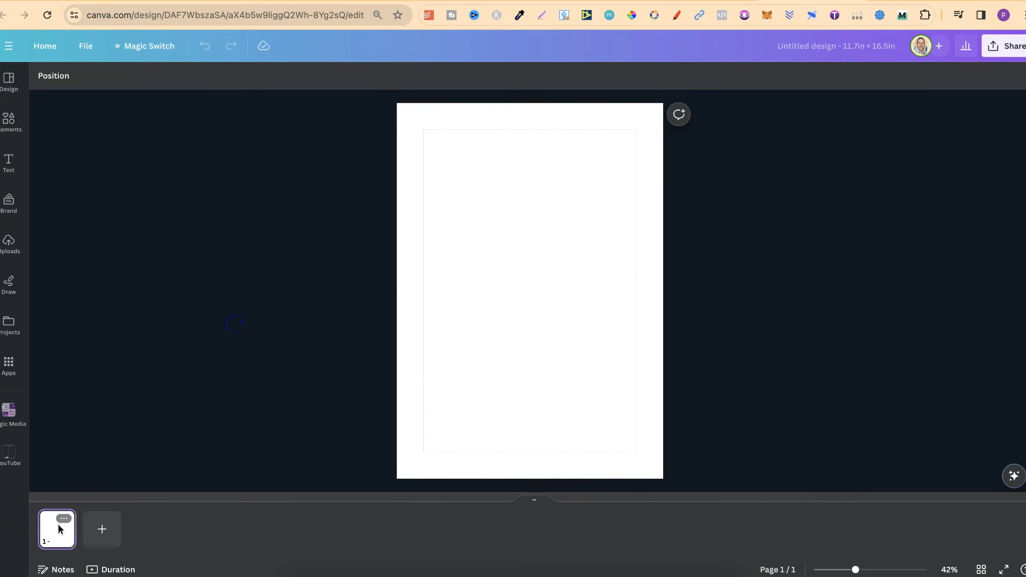